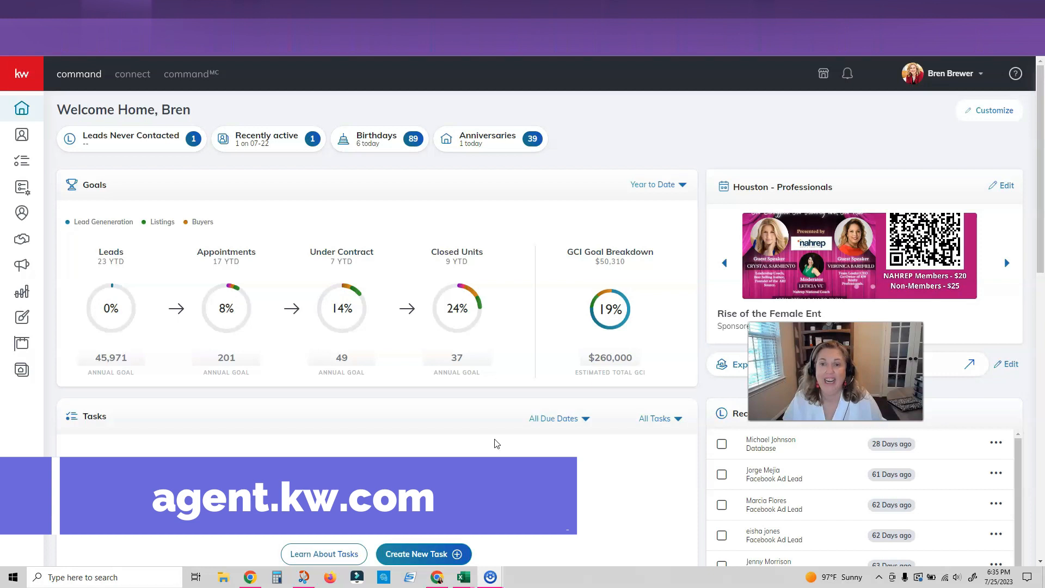
mouse_move(22, 264)
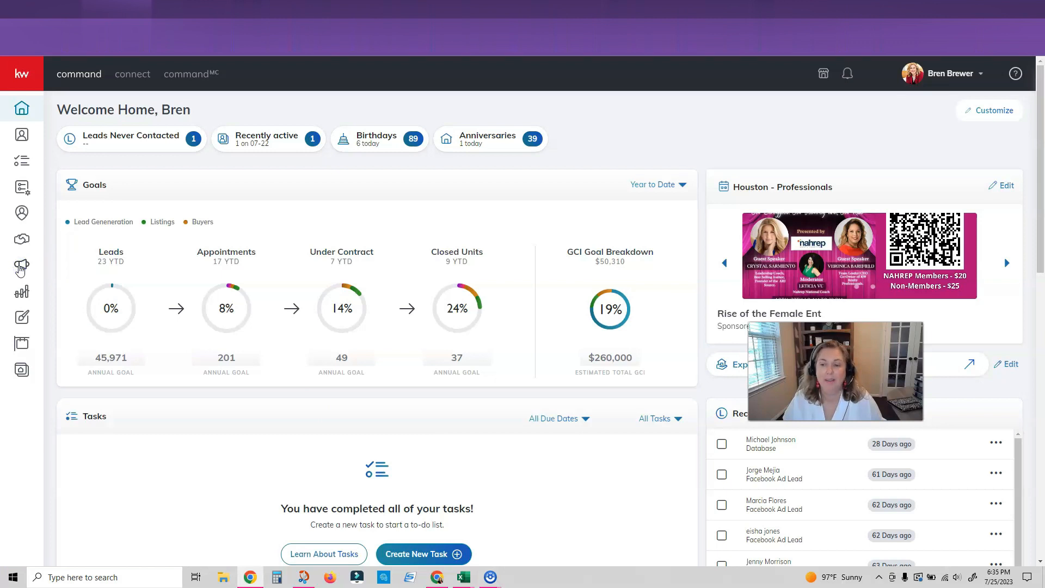
- Go to the Campaigns area from the sidebar and switch to its Paid Ads page
click(22, 266)
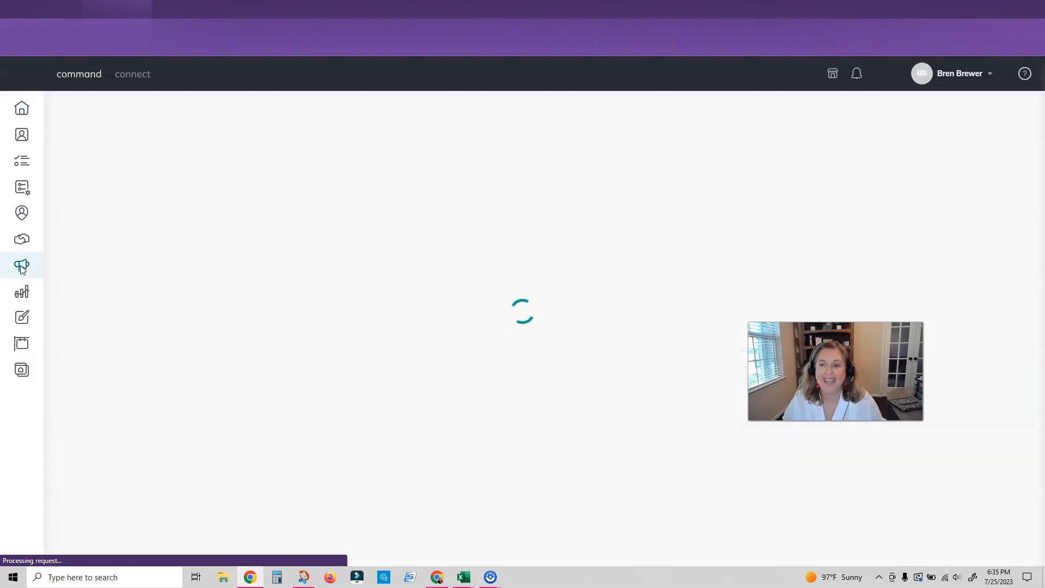
click(22, 266)
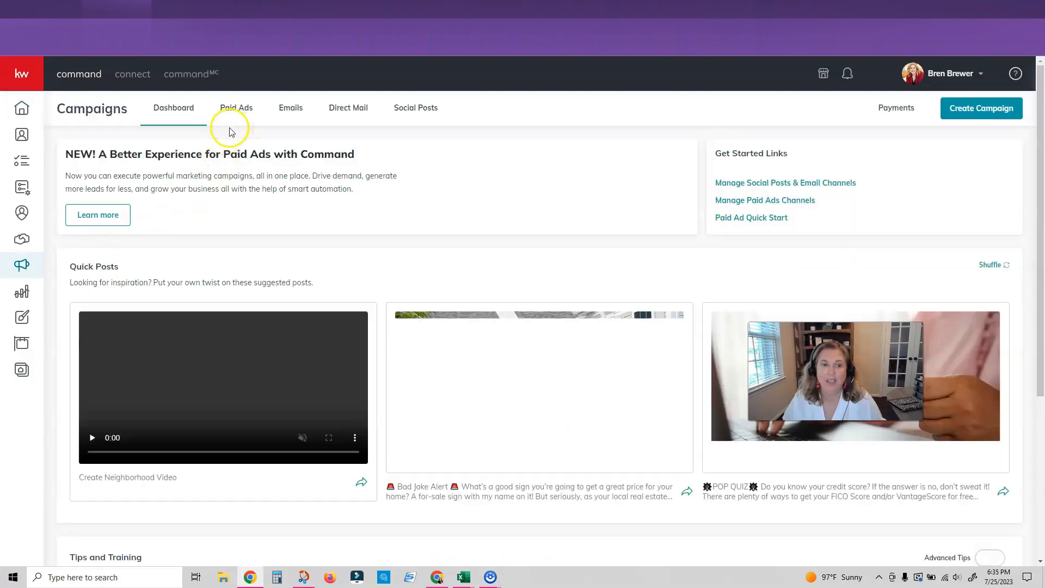
click(236, 107)
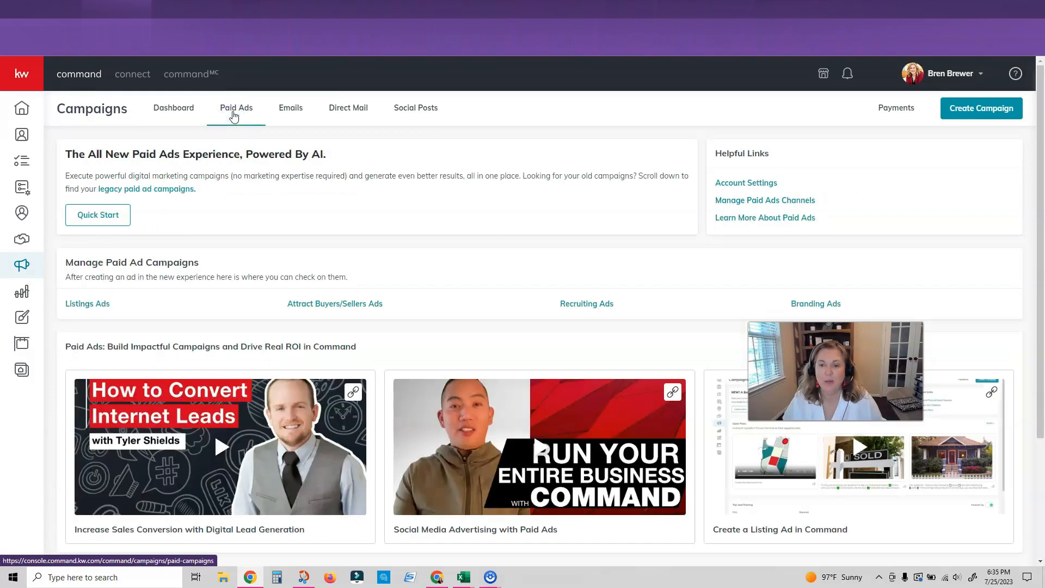
mouse_move(126, 194)
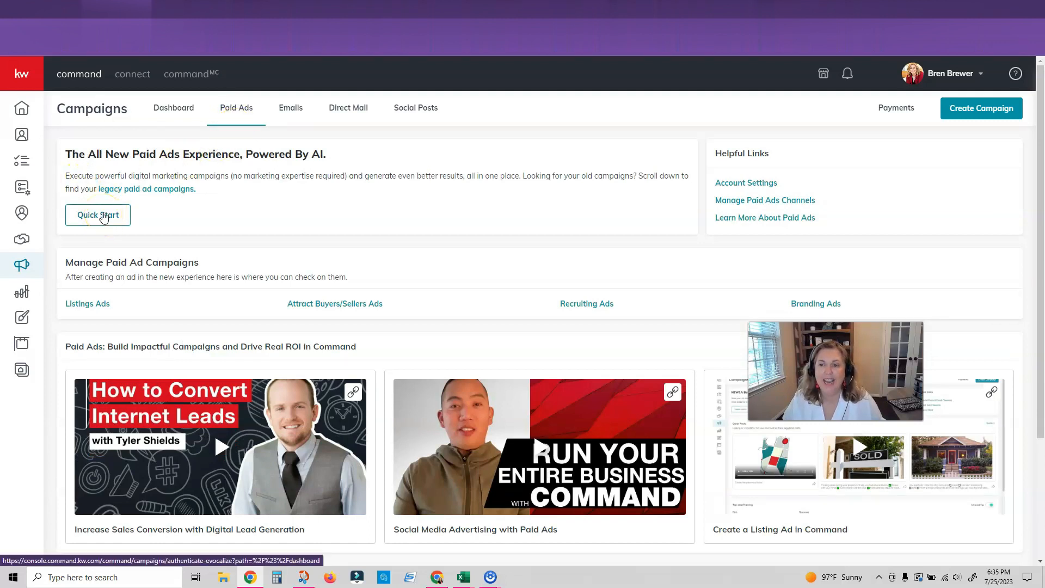
- Show the Quick Start grid of listing, seller, buyer, recruiting and branding ad templates
click(97, 214)
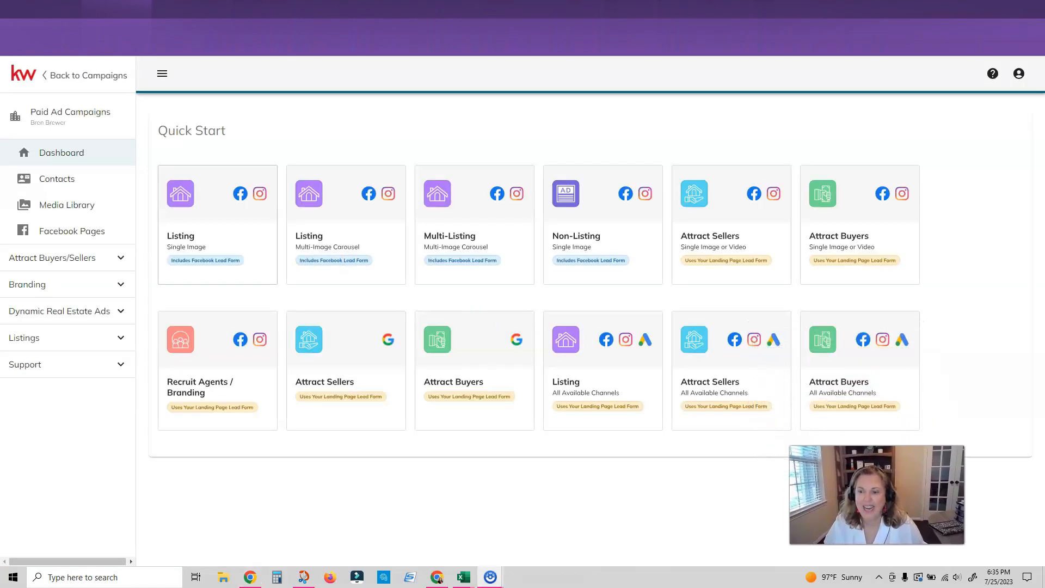
mouse_move(742, 444)
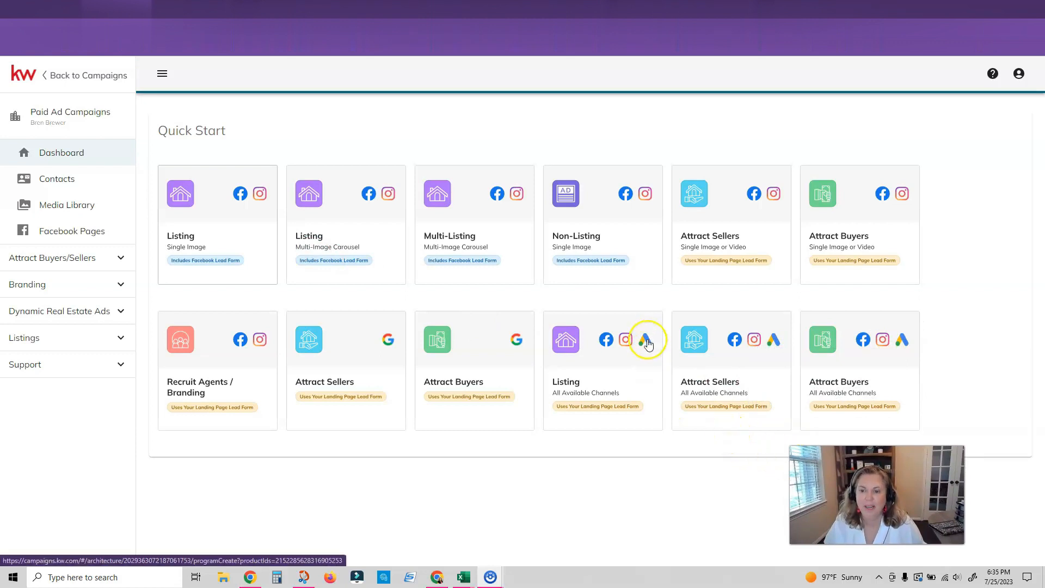
mouse_move(606, 340)
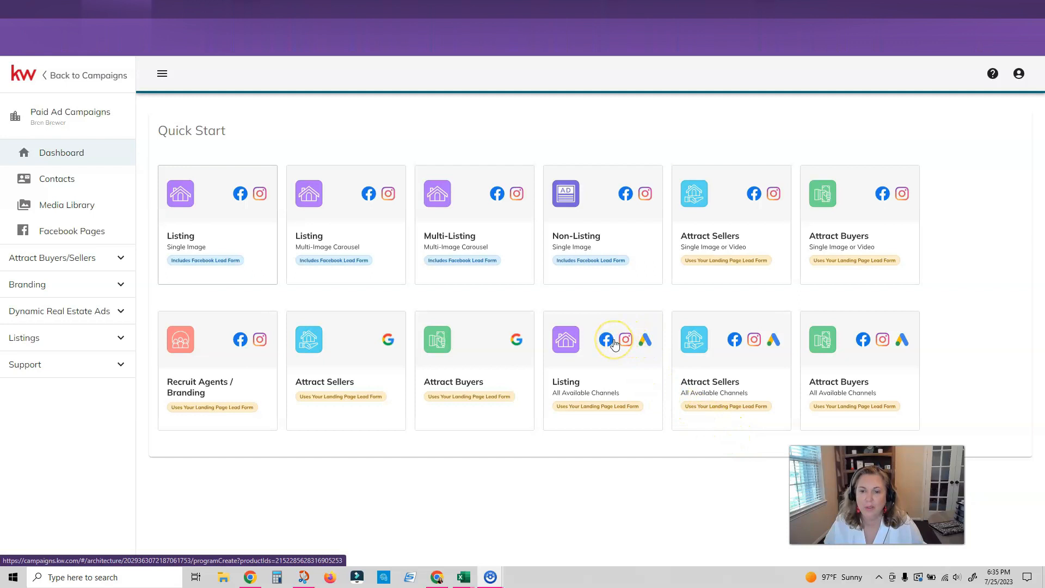
mouse_move(203, 218)
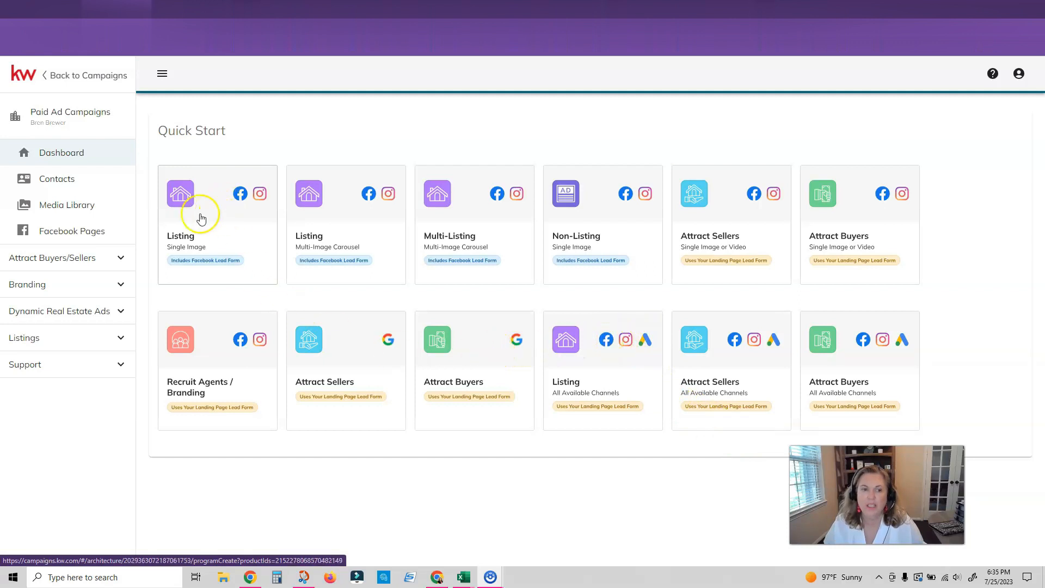
mouse_move(232, 216)
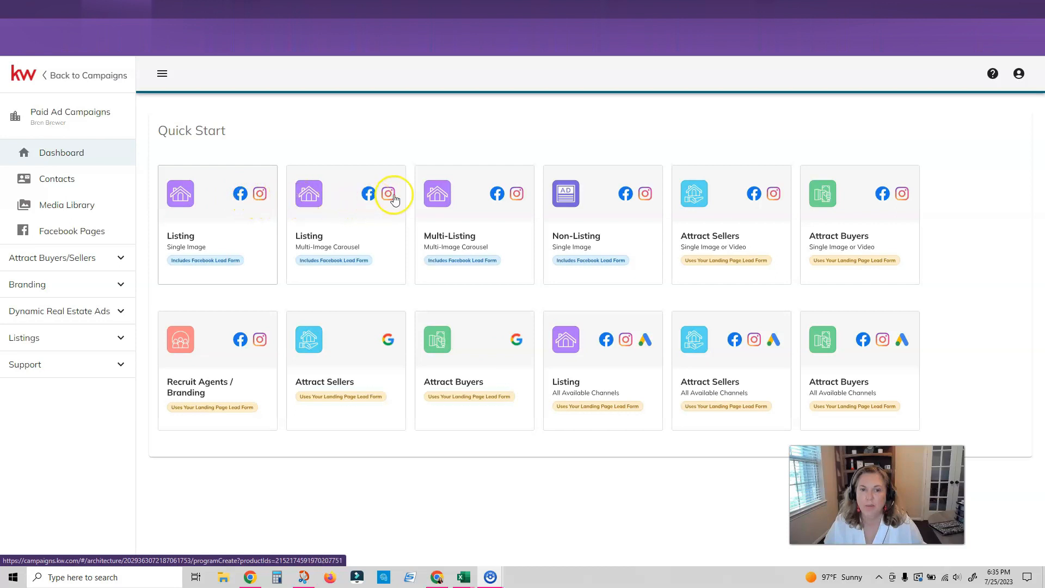
mouse_move(762, 198)
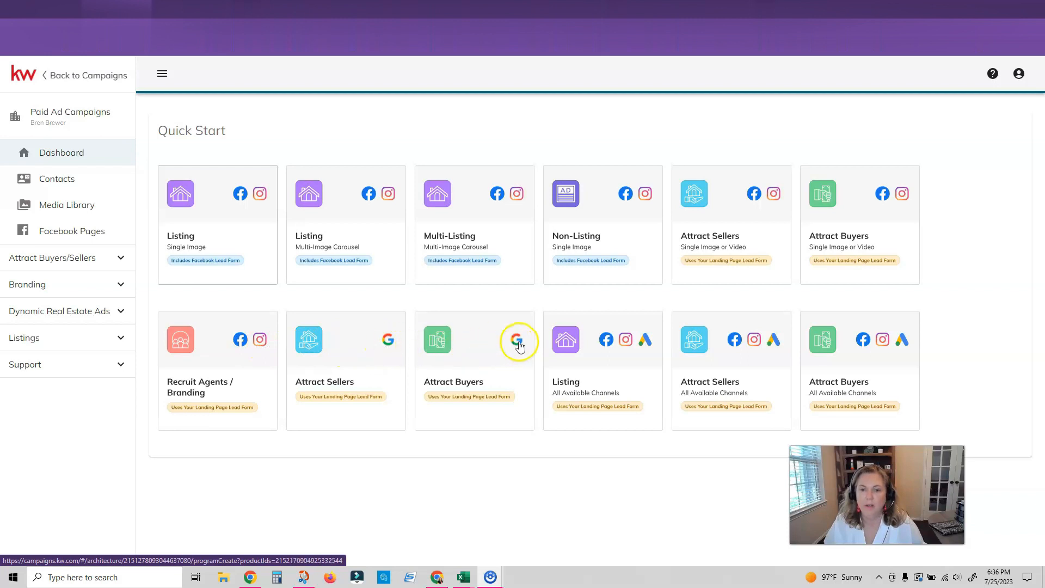
mouse_move(644, 350)
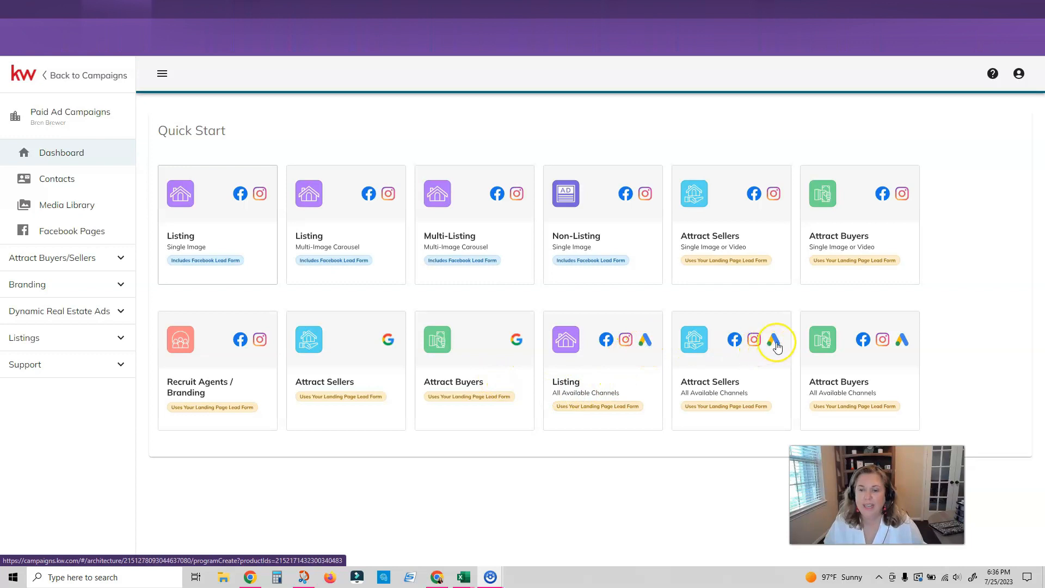
mouse_move(553, 327)
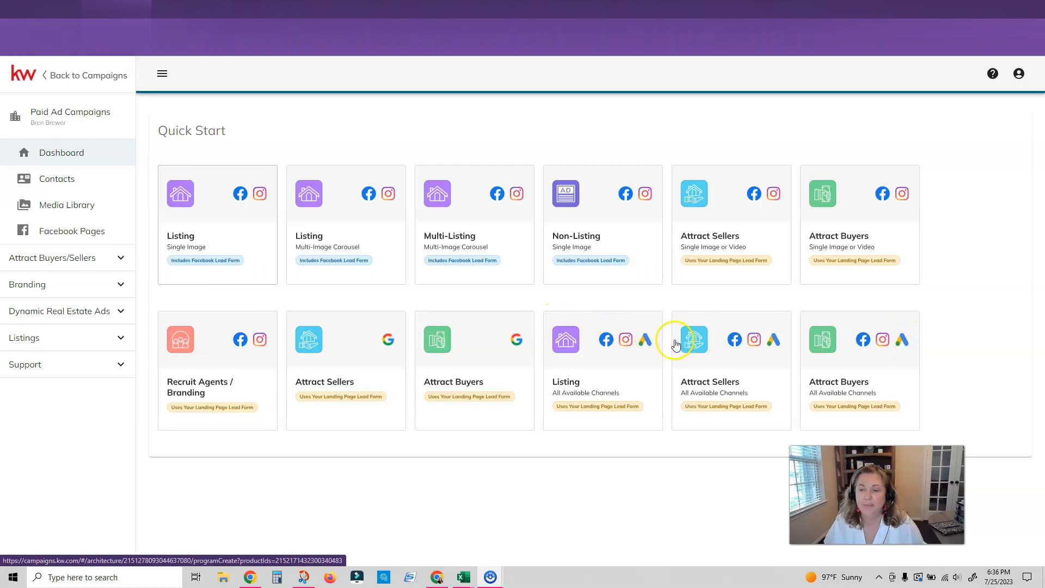
mouse_move(507, 433)
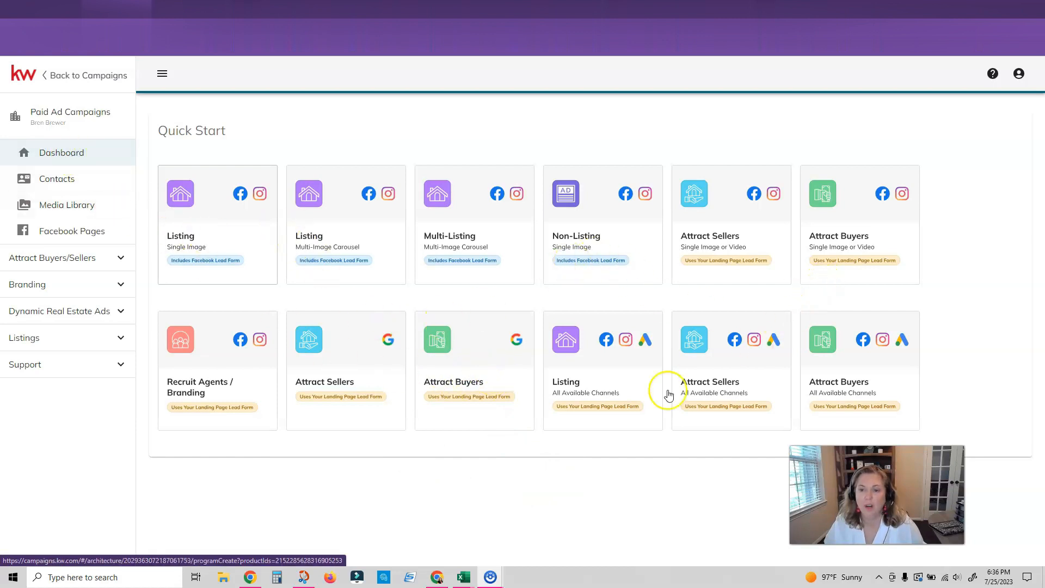
mouse_move(55, 178)
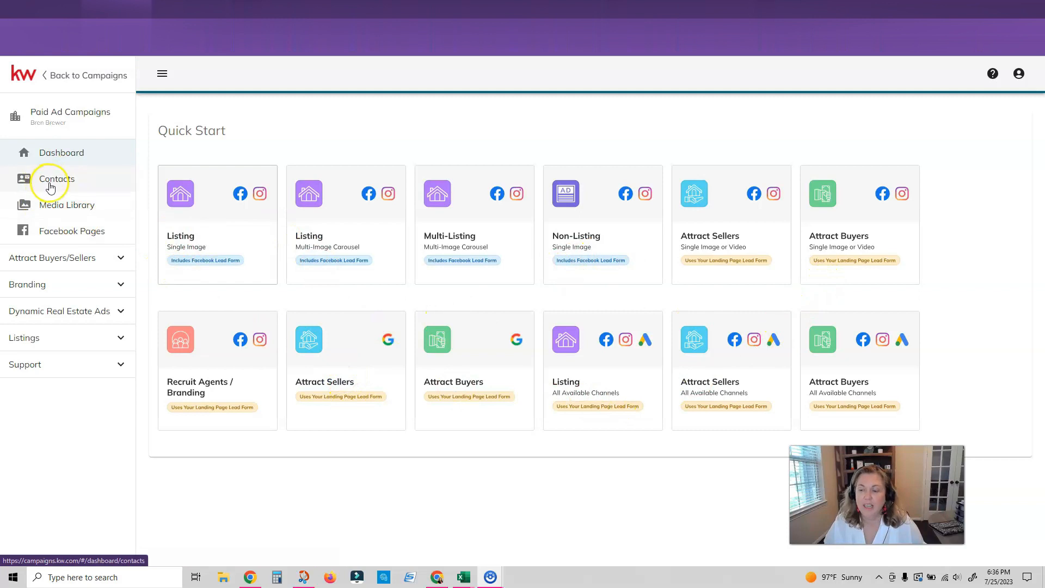
mouse_move(45, 192)
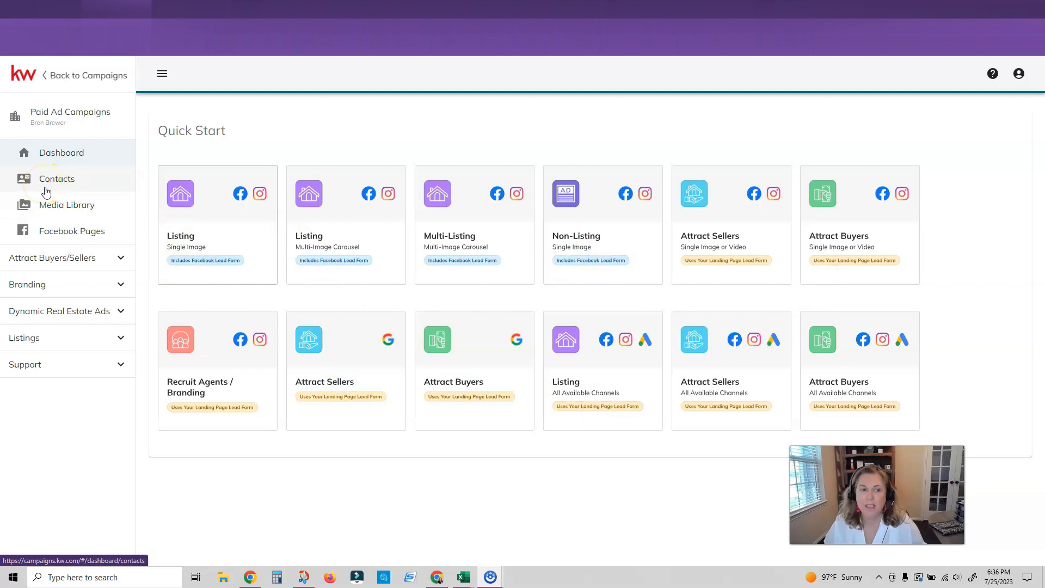
- Browse the Media Library of ad images, then view the two linked Facebook pages
click(67, 204)
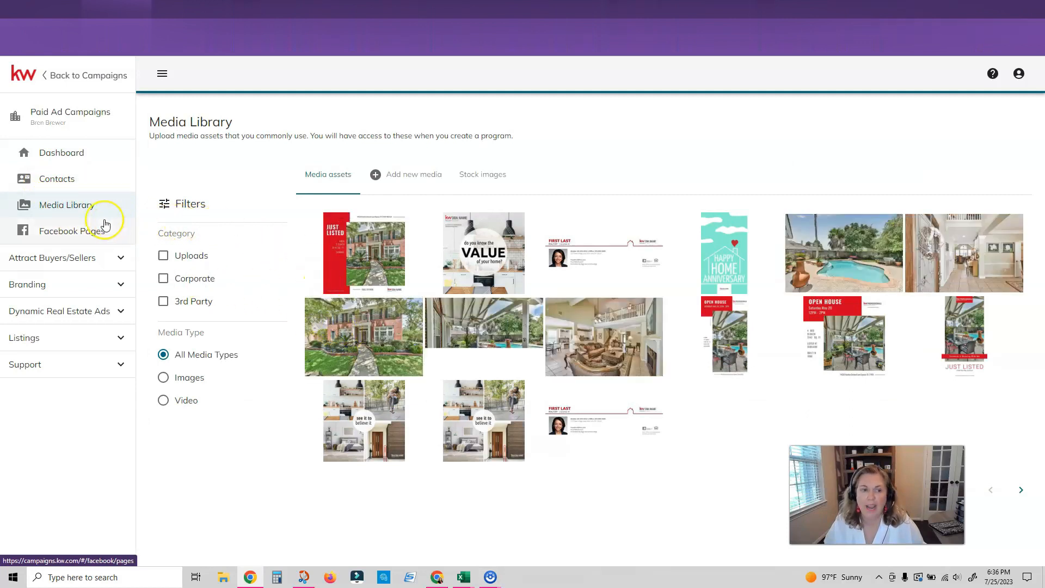
click(67, 231)
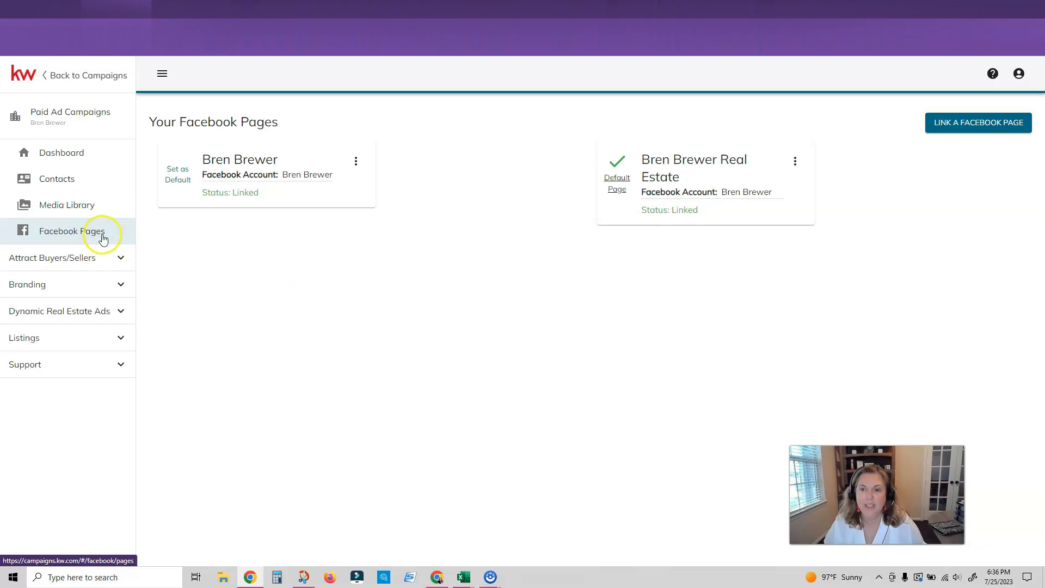
mouse_move(271, 230)
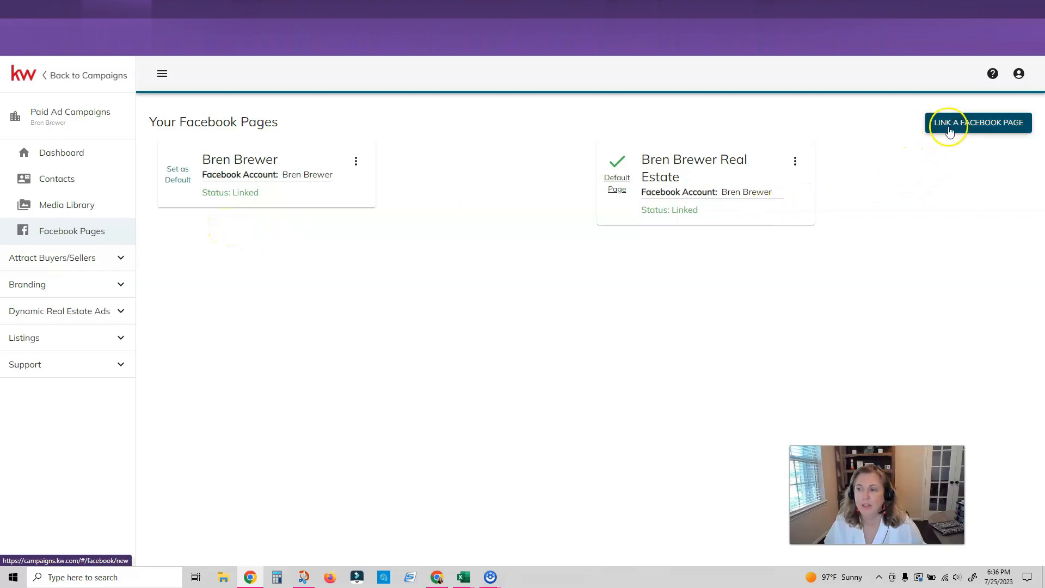
- Expand the Listings section, view past programs, glance at listings content, and return to Programs
click(52, 257)
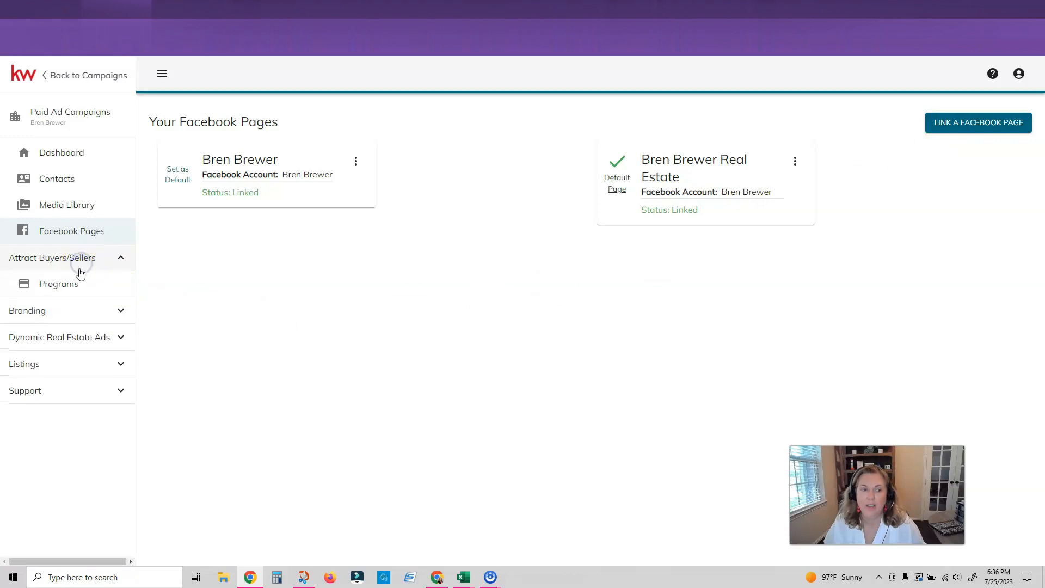
mouse_move(75, 349)
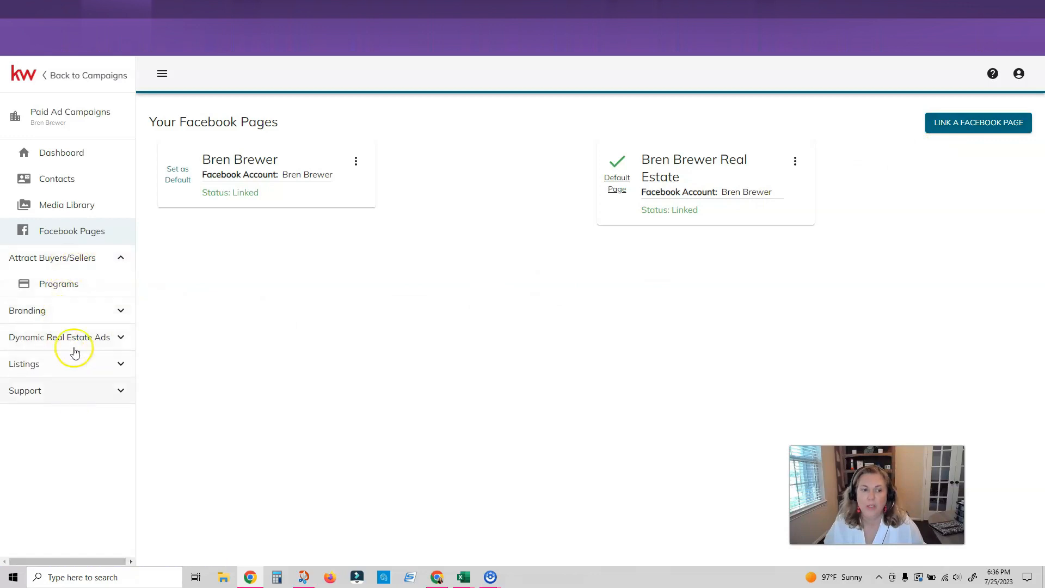
mouse_move(87, 368)
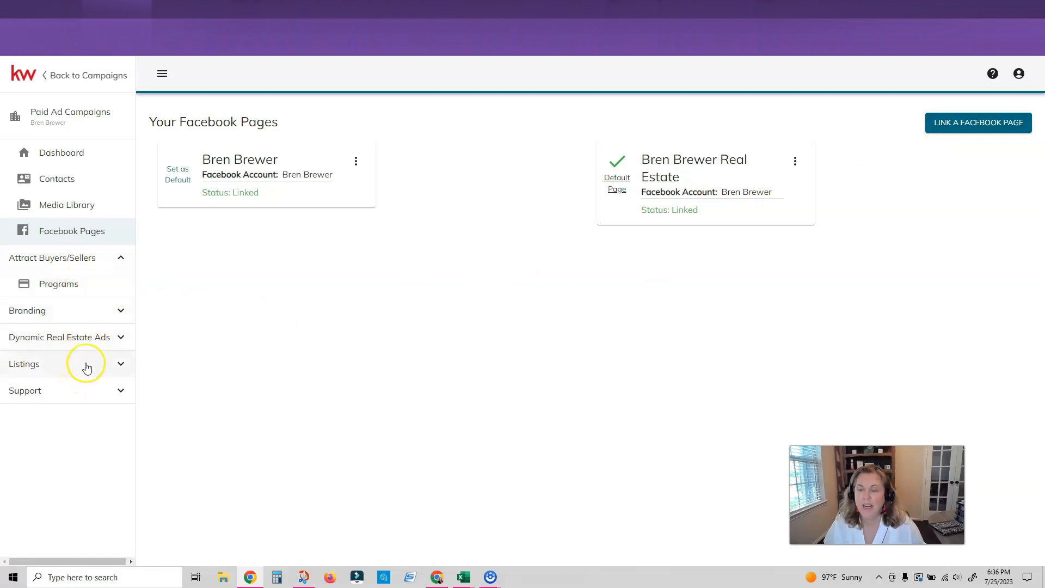
click(23, 364)
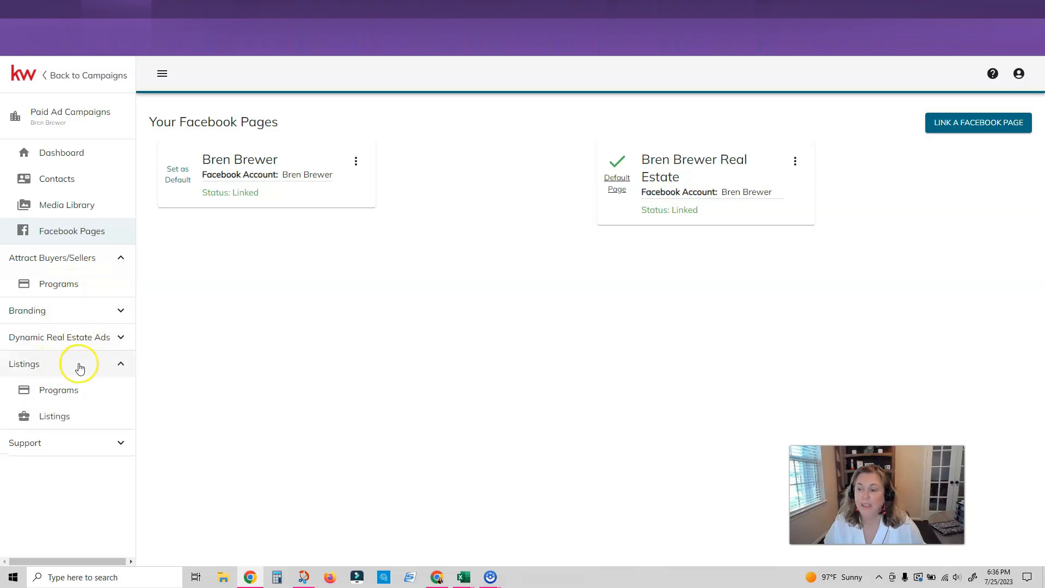
click(59, 389)
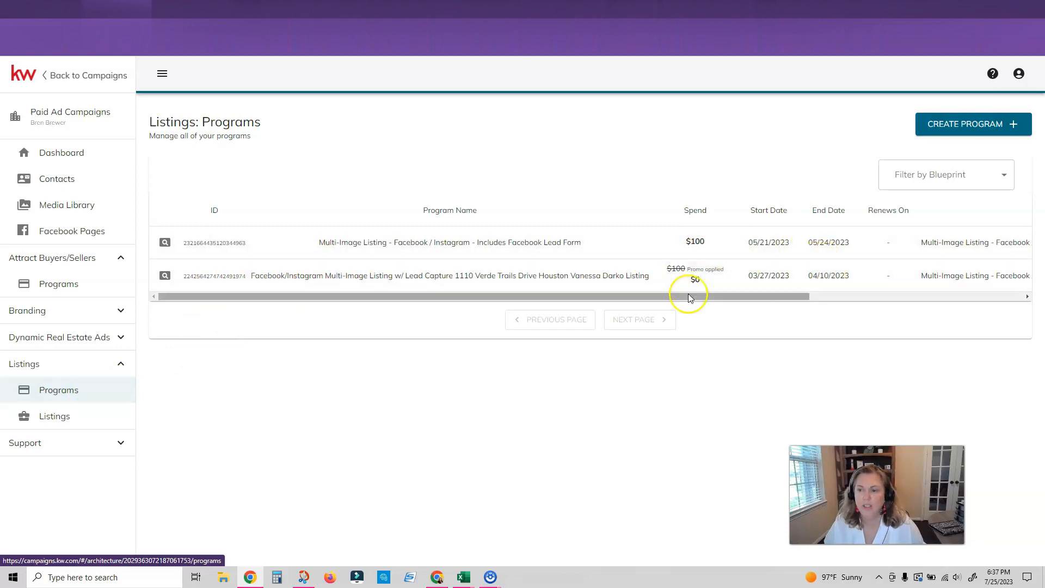
mouse_move(226, 367)
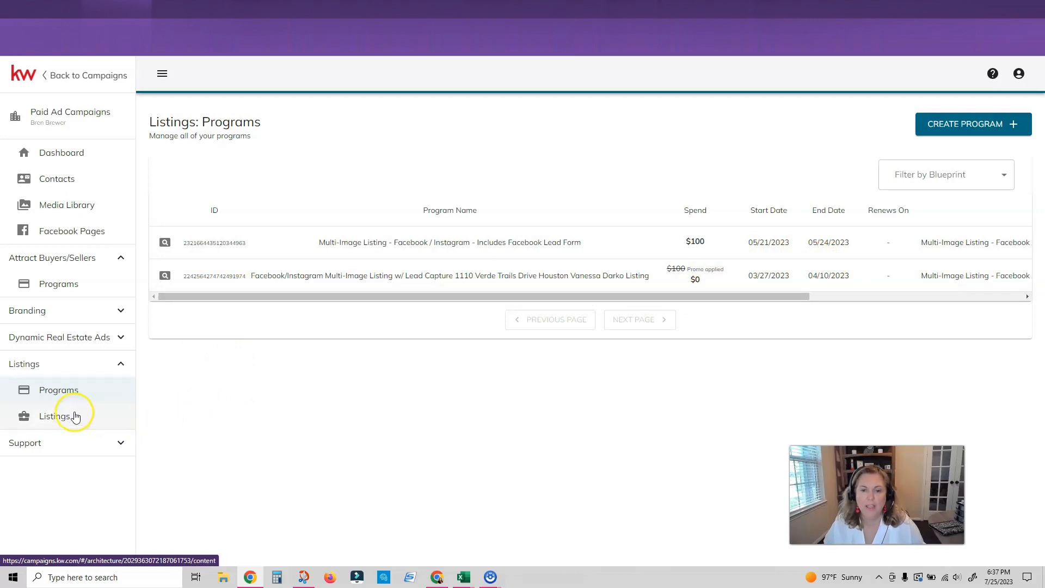
click(54, 416)
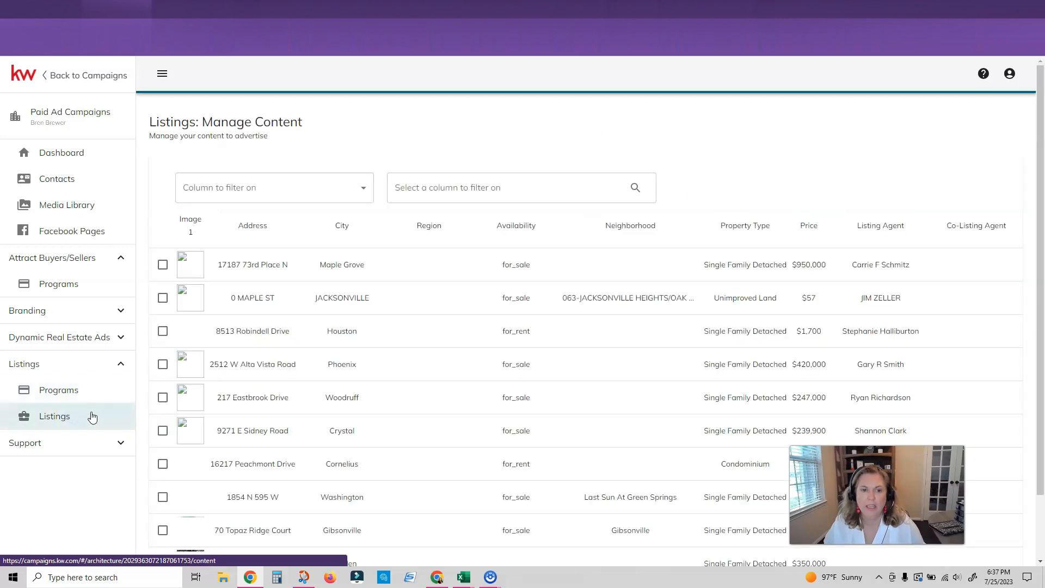
click(59, 390)
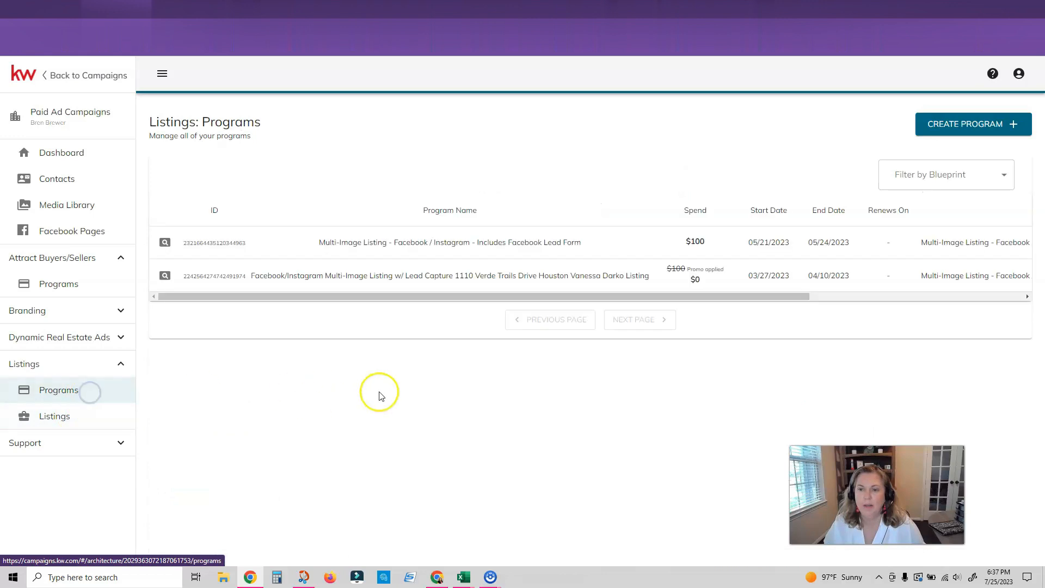
mouse_move(229, 279)
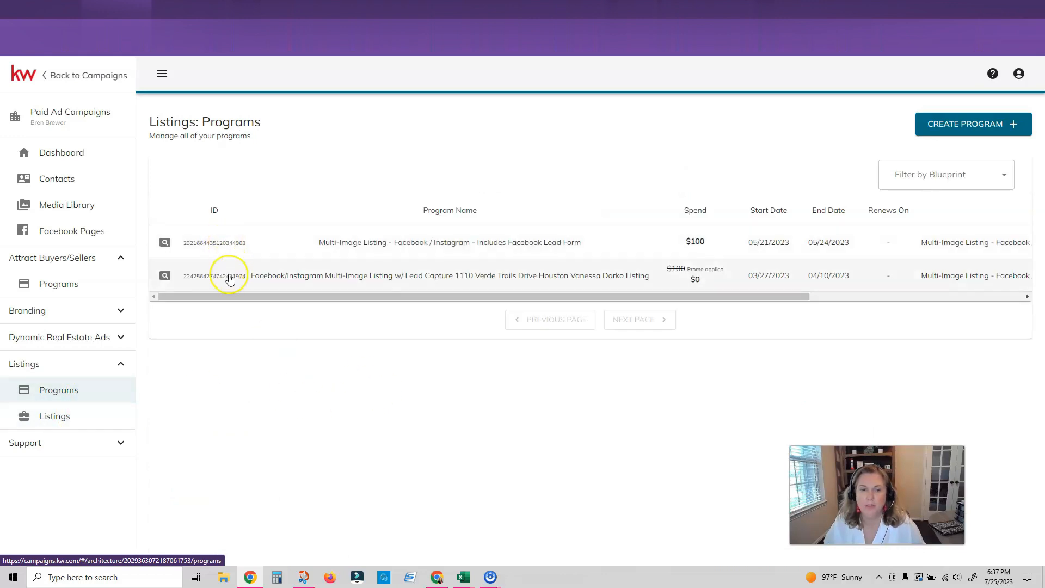
- Review the Verde Trails Drive program: 52 clicks, 2.5K views, 10 contacts, ad preview and contacts
click(230, 276)
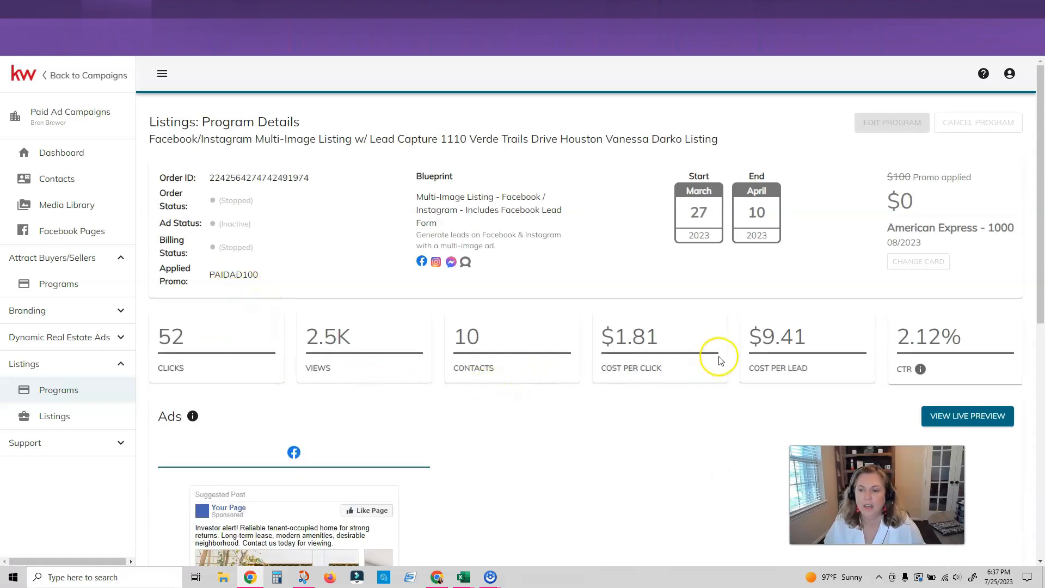
mouse_move(793, 367)
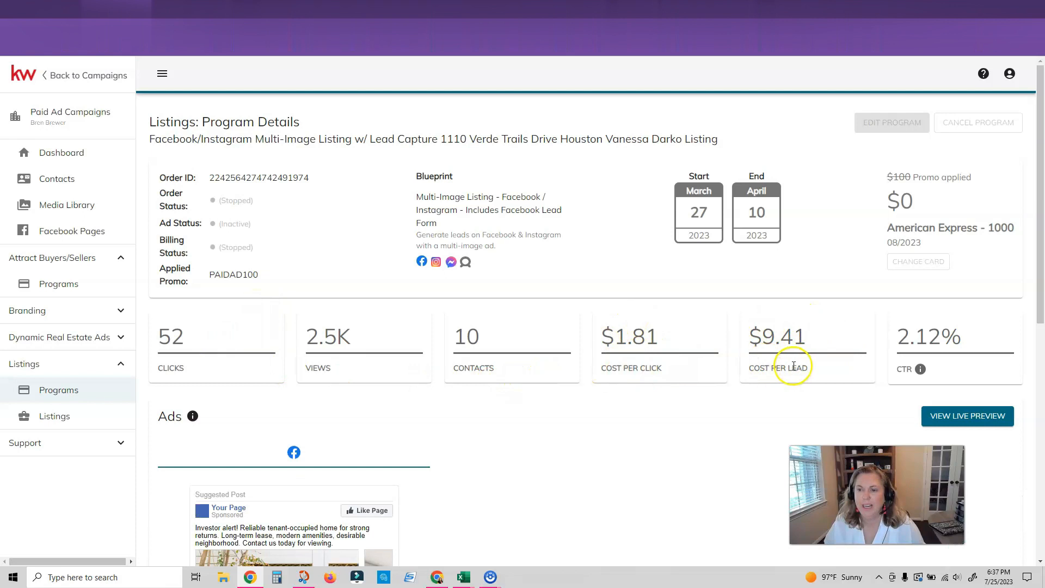
scroll(down, 3)
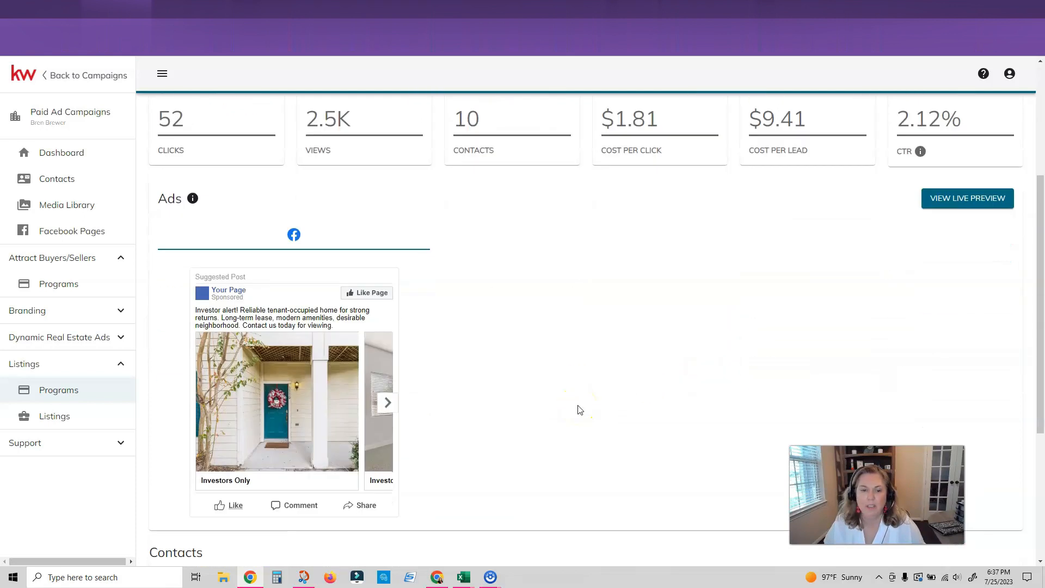
scroll(up, 3)
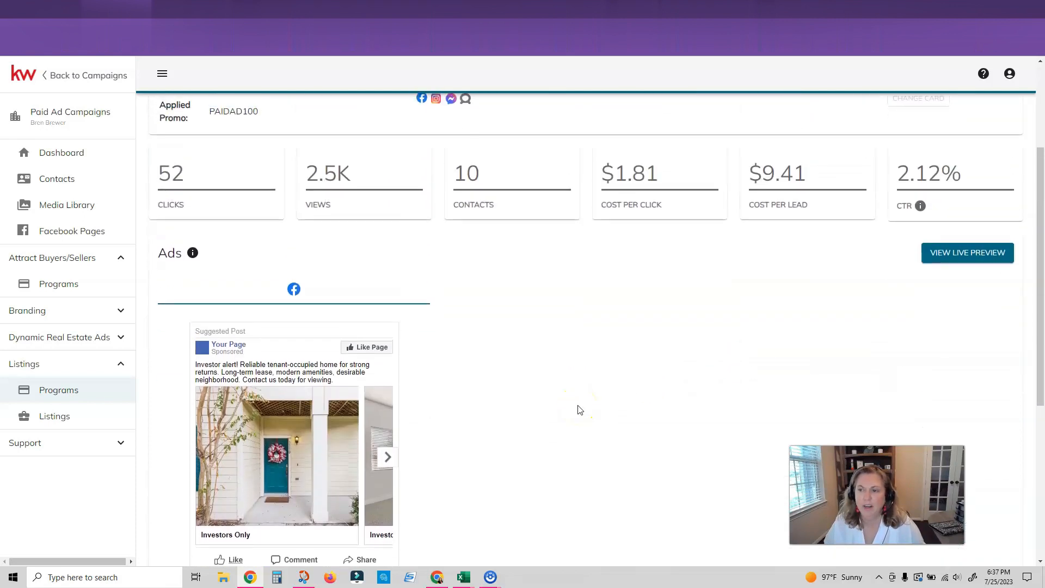
scroll(down, 3)
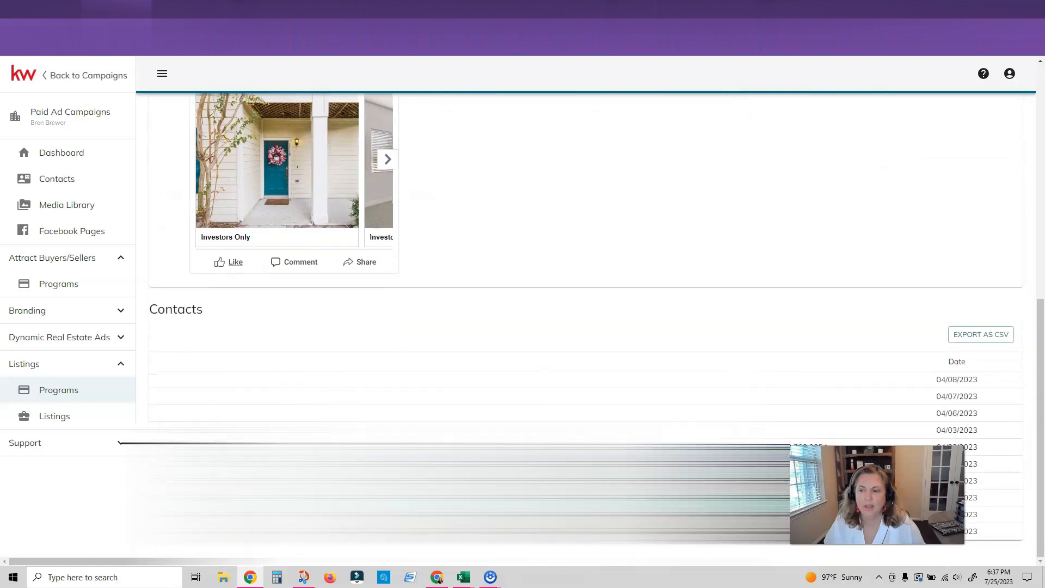
scroll(up, 3)
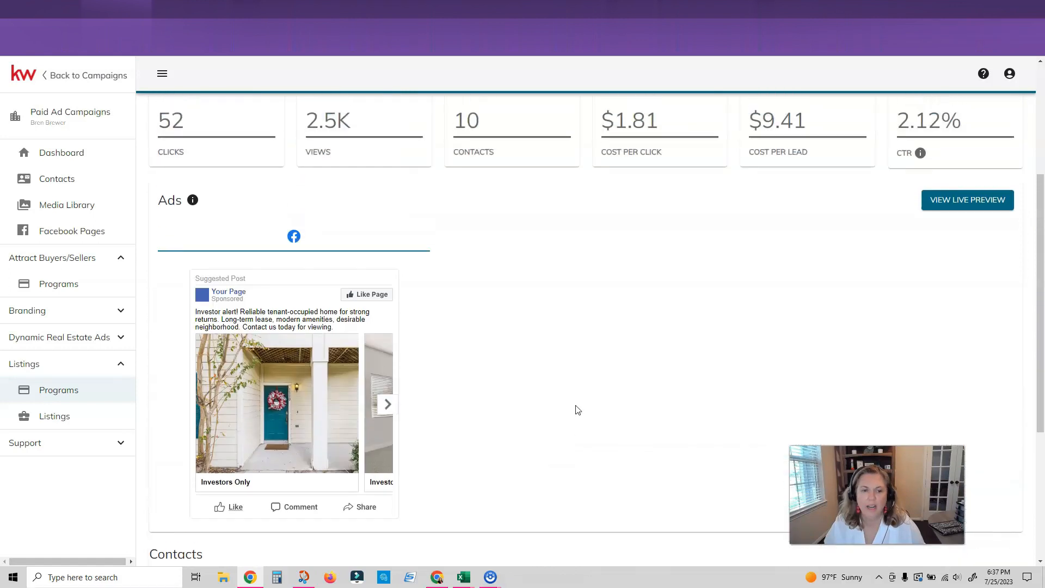
- From Programs, review the Multi-Image Listing program: 48 clicks, 1.6K views, 9 contacts, $9.87 per lead
click(59, 390)
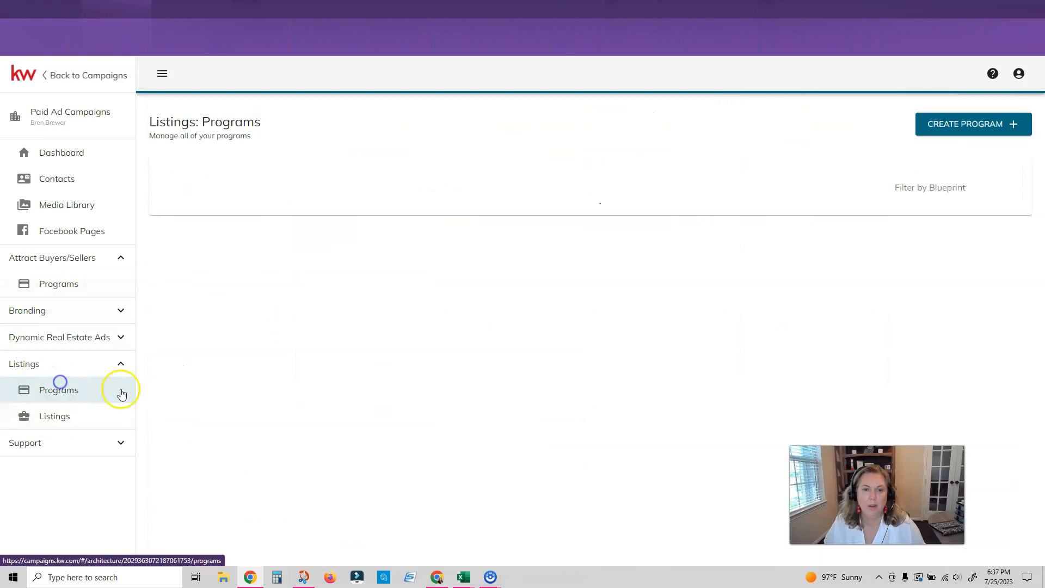
click(58, 390)
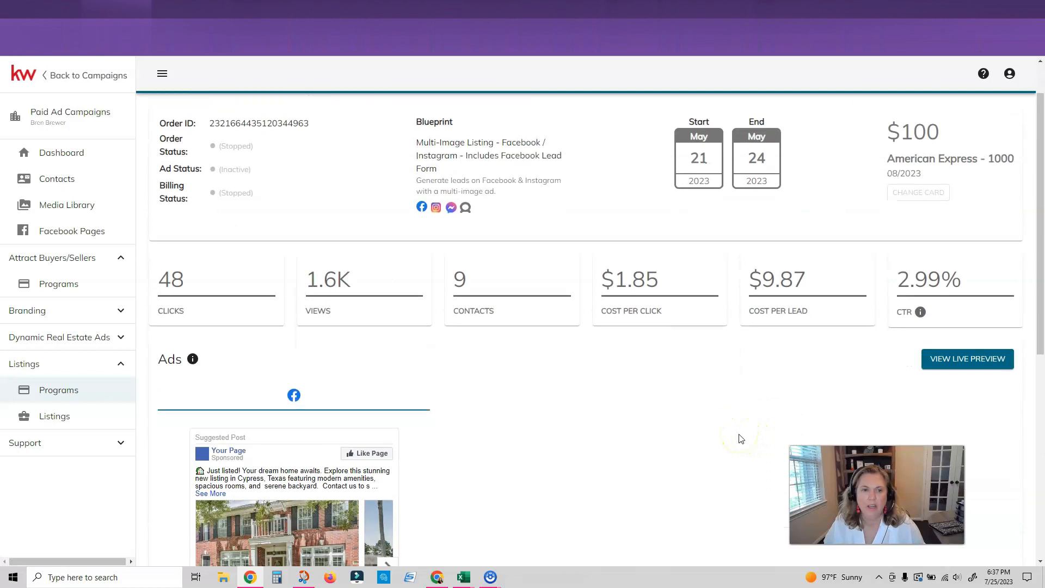
scroll(down, 3)
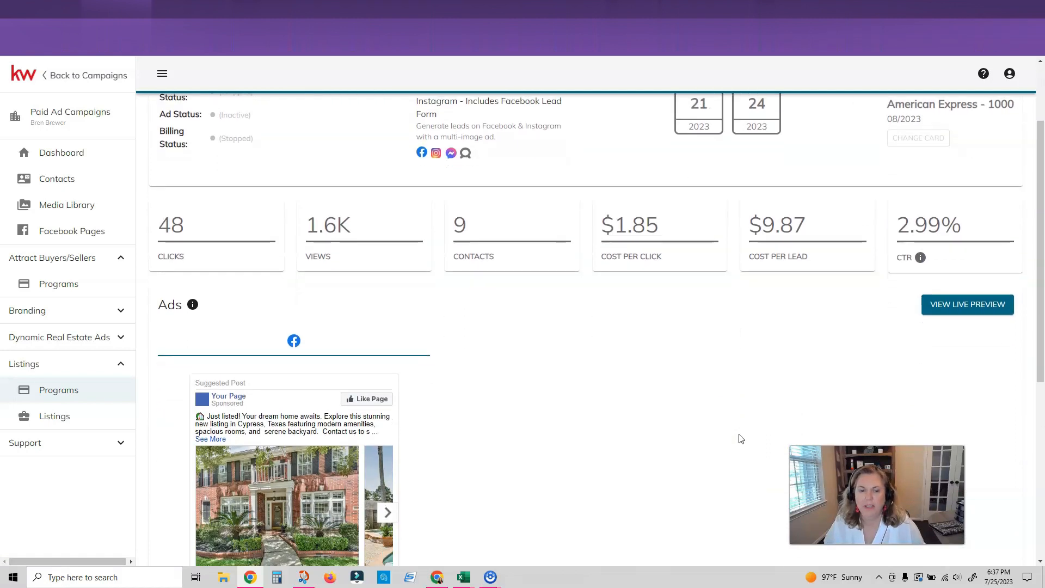
scroll(down, 3)
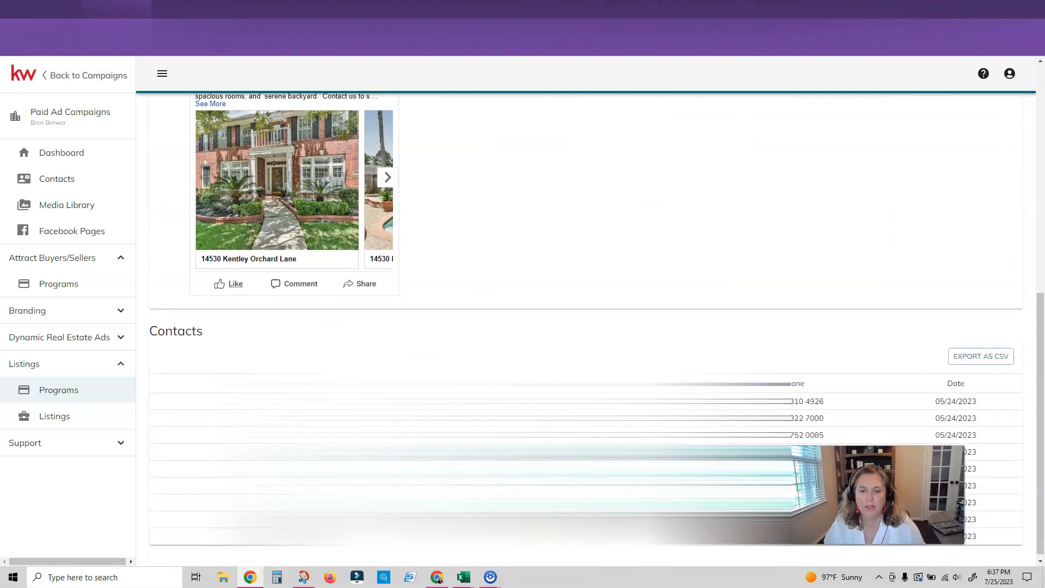
scroll(up, 3)
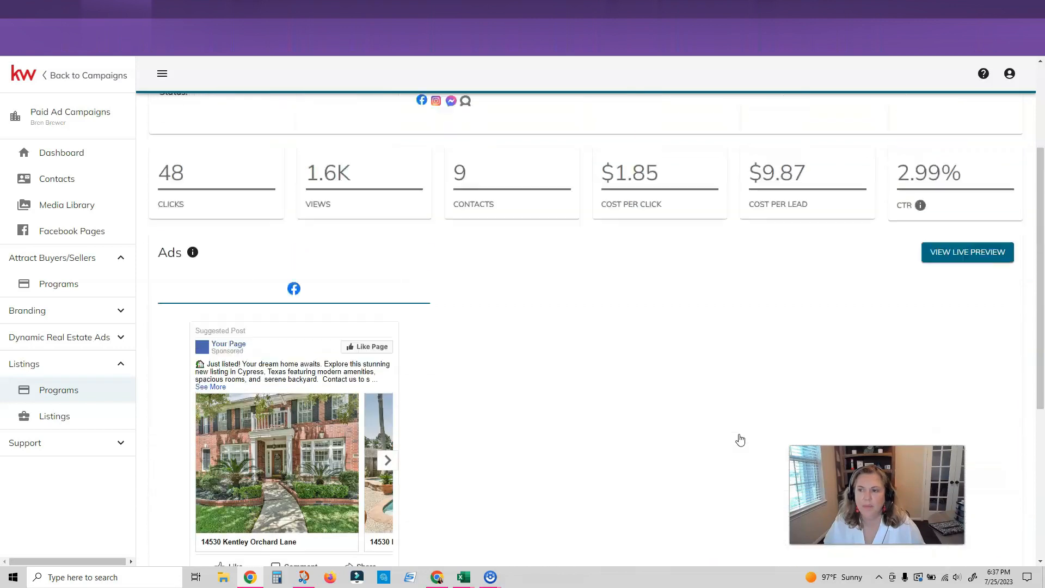
scroll(up, 3)
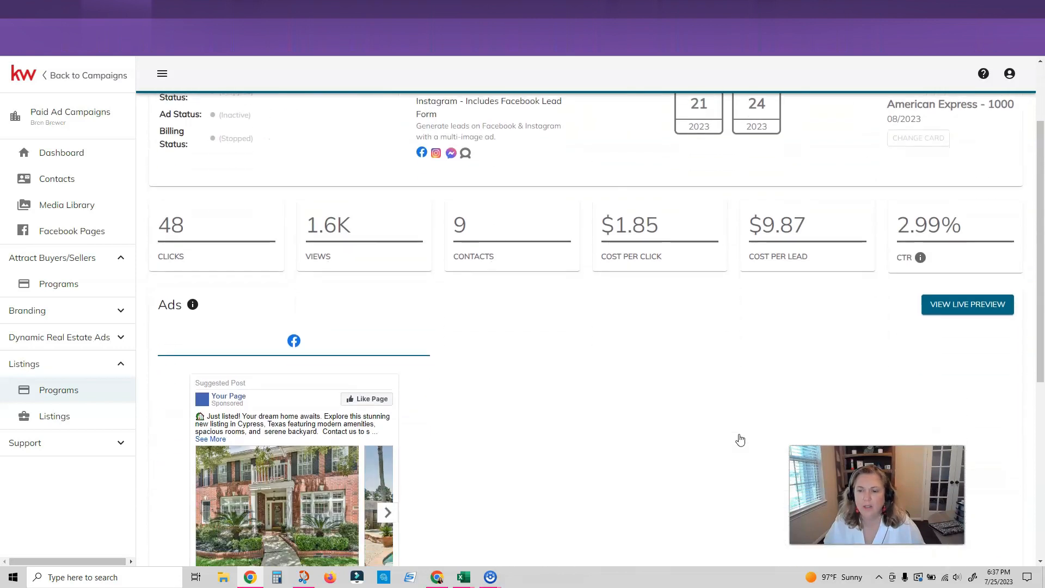
scroll(up, 3)
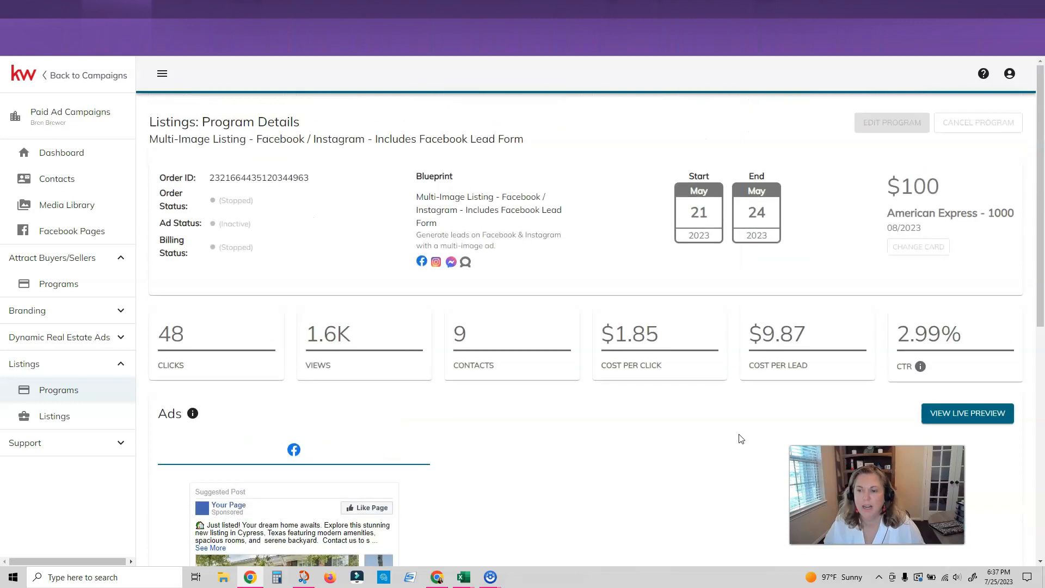
mouse_move(719, 436)
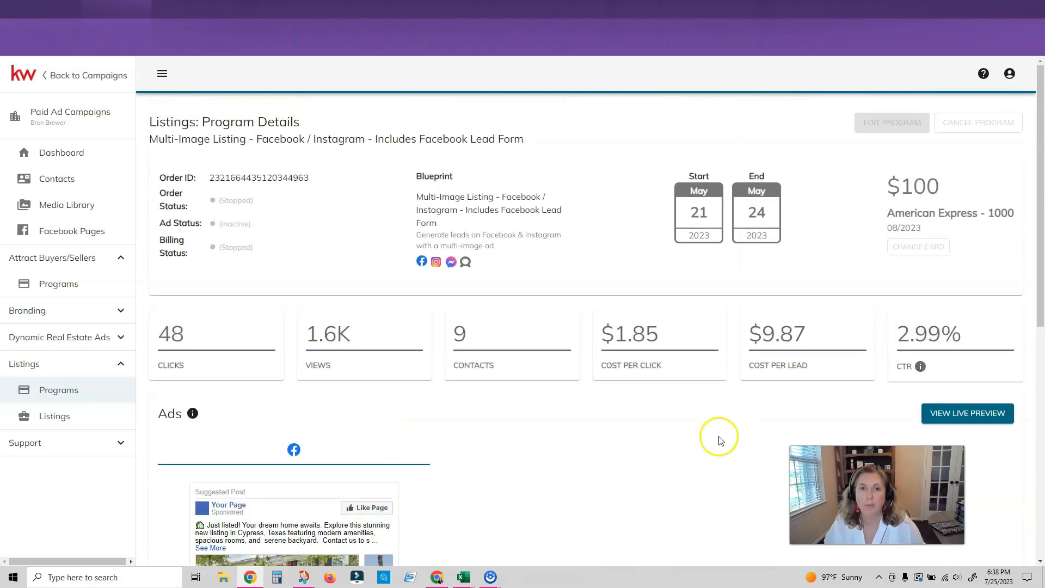
mouse_move(732, 445)
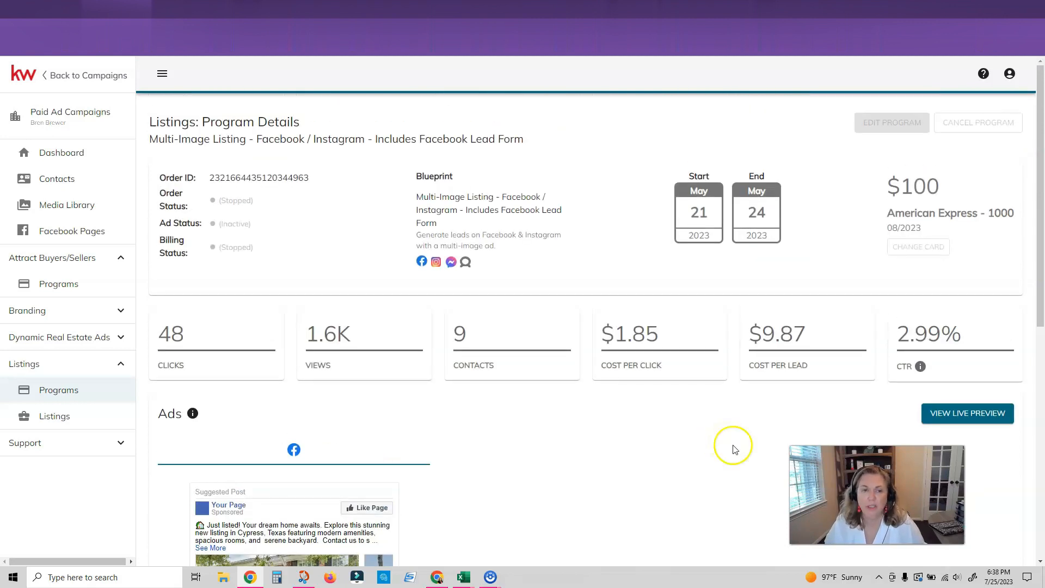
mouse_move(774, 450)
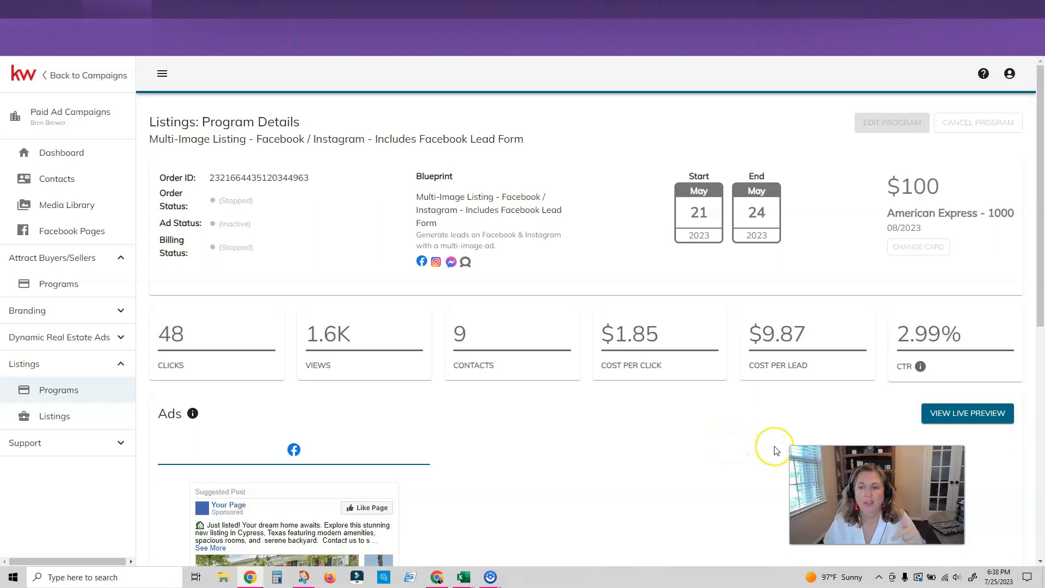
mouse_move(774, 451)
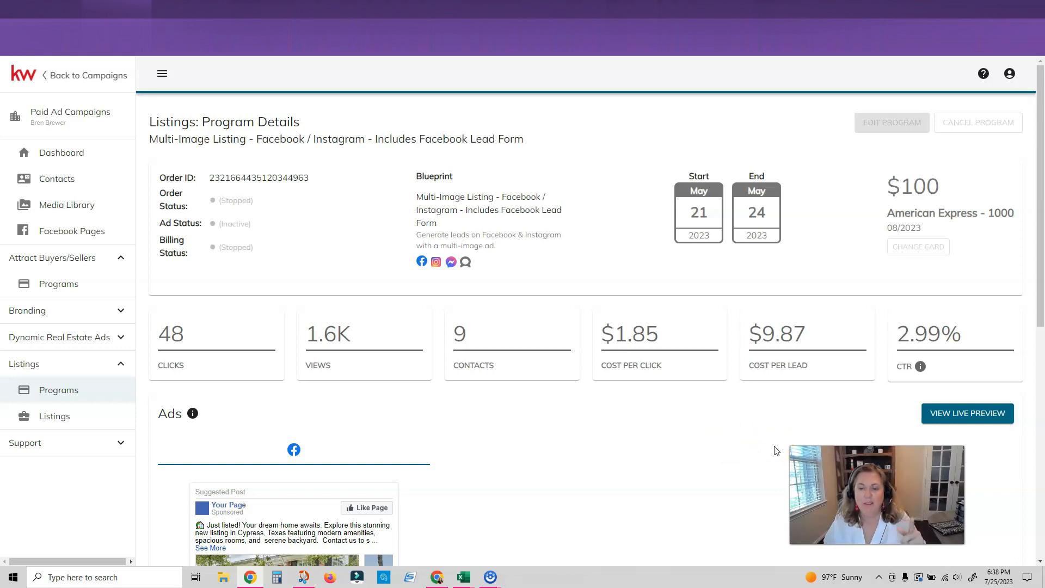
mouse_move(82, 159)
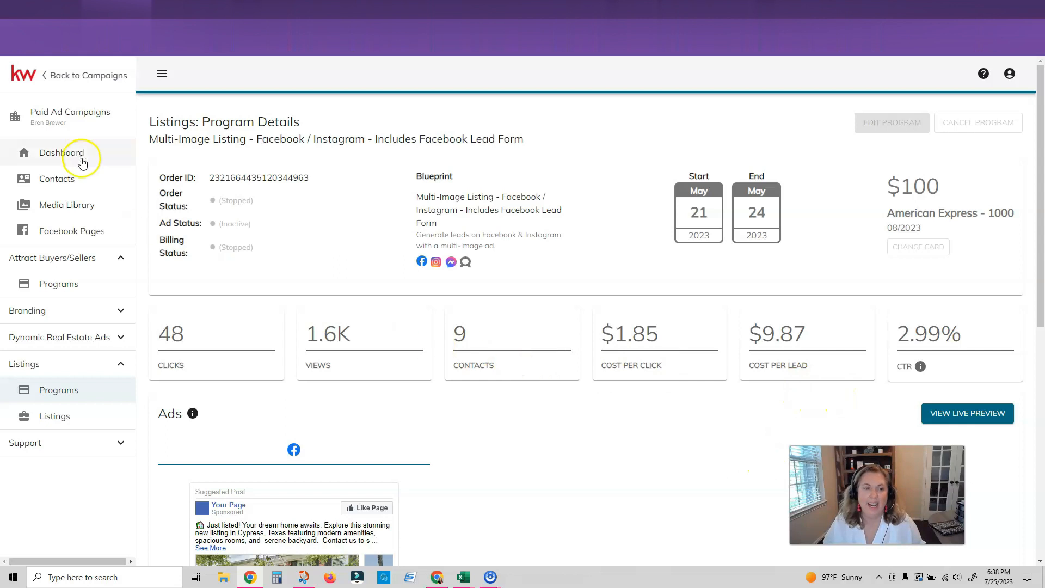
- Go back to the Paid Ad Campaigns dashboard showing the Quick Start template tiles
click(61, 152)
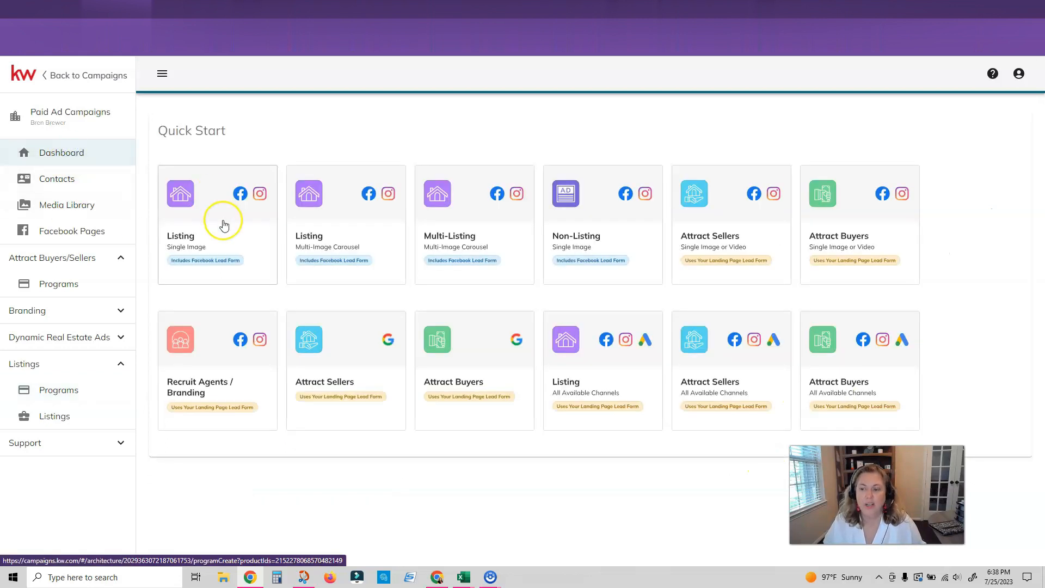
mouse_move(351, 280)
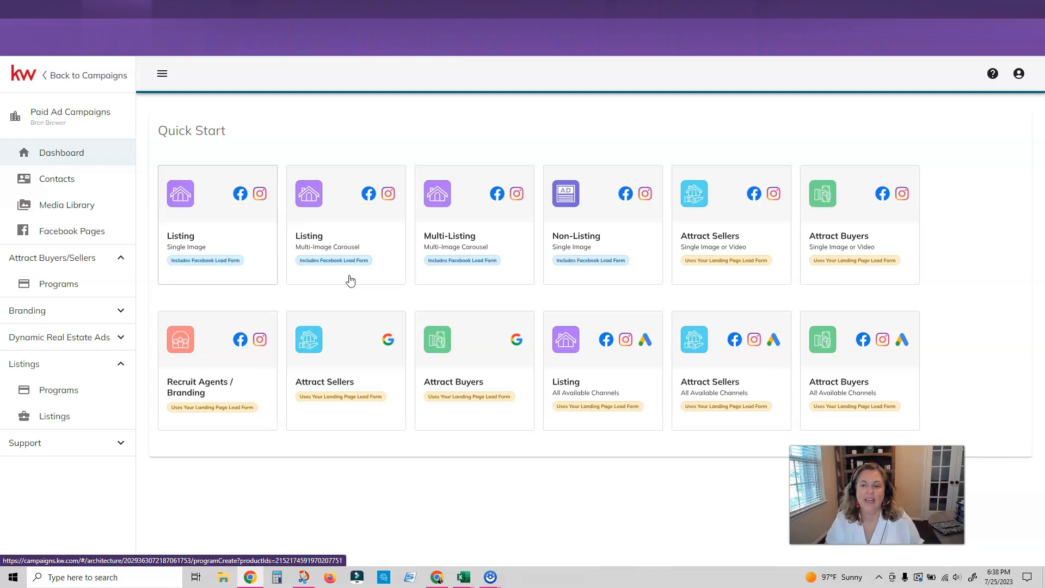
mouse_move(360, 283)
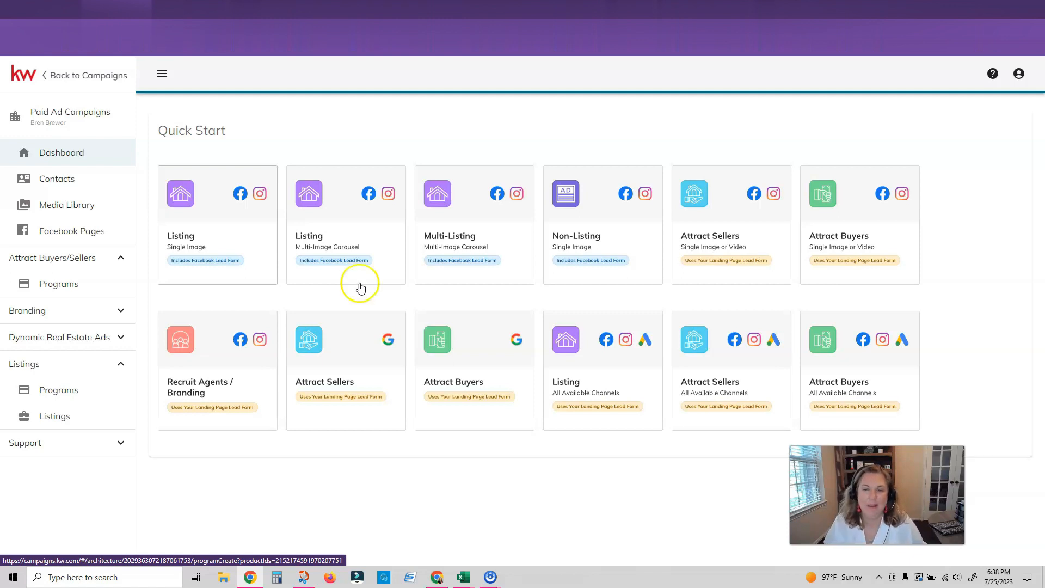